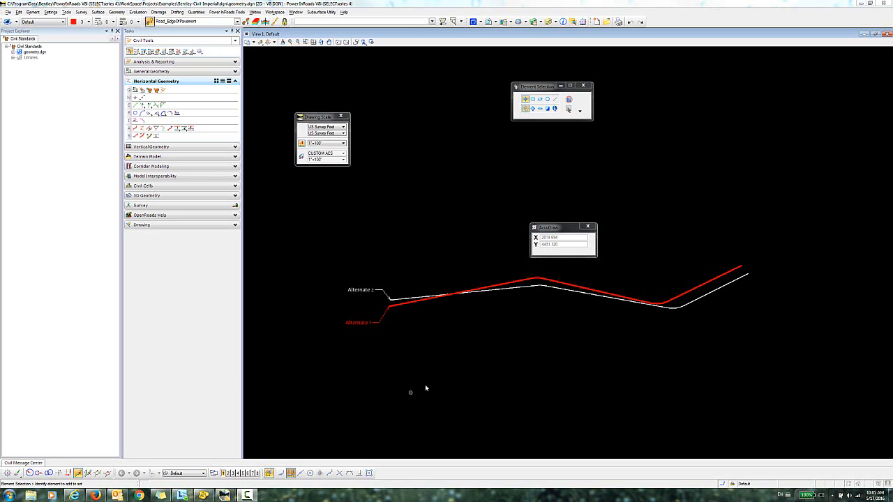
pyautogui.moveTo(388, 343)
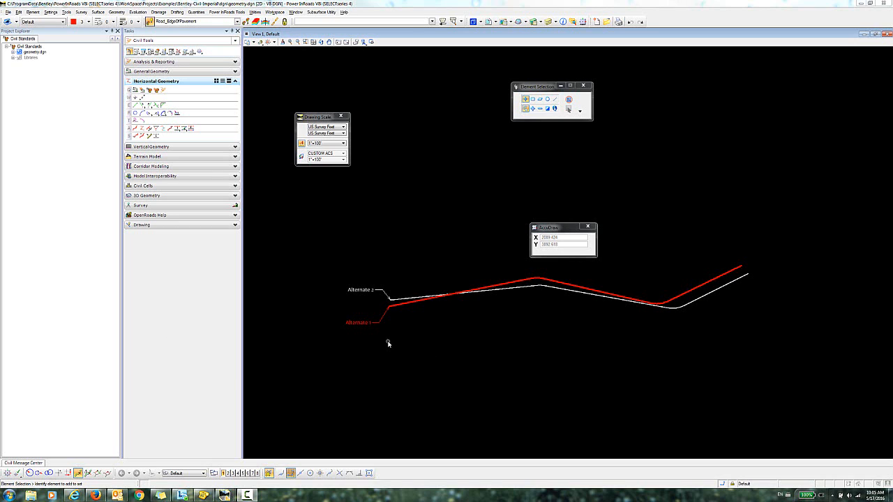
pyautogui.moveTo(398, 318)
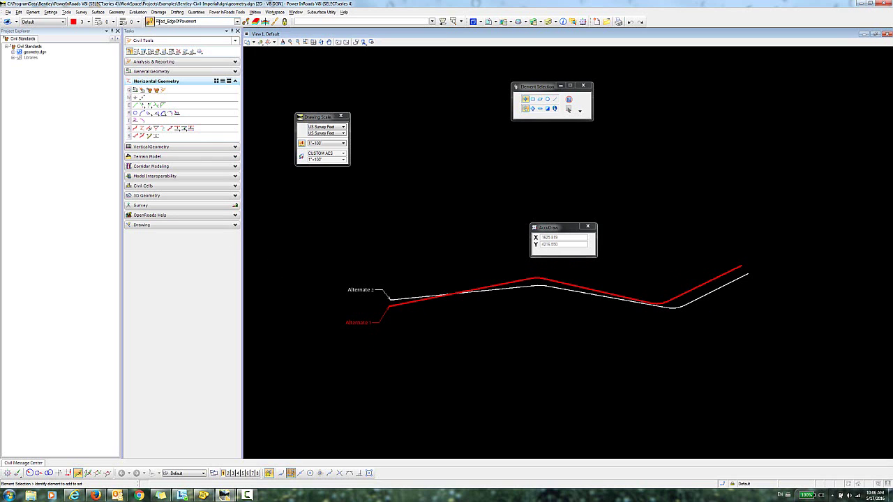
pyautogui.moveTo(177, 129)
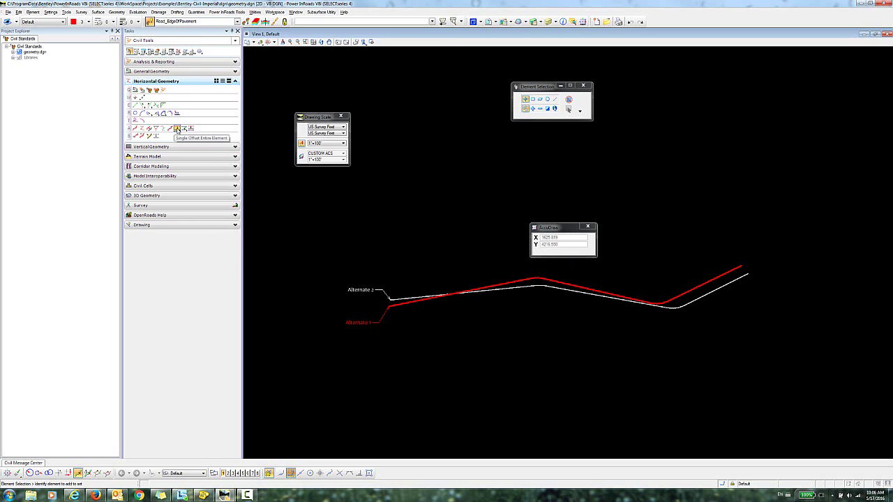
# Step: Offset a mirrored 12-foot edge-of-pavement line from the Alternate 1 alignment
pyautogui.click(177, 129)
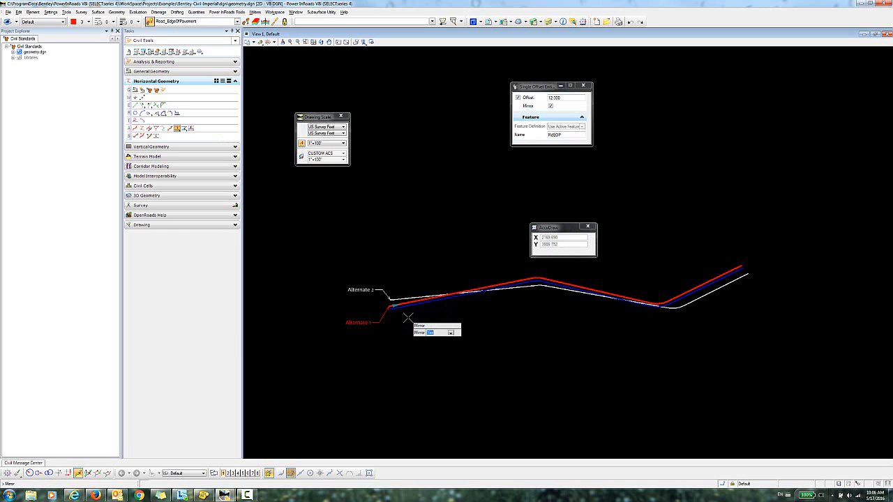
pyautogui.click(561, 106)
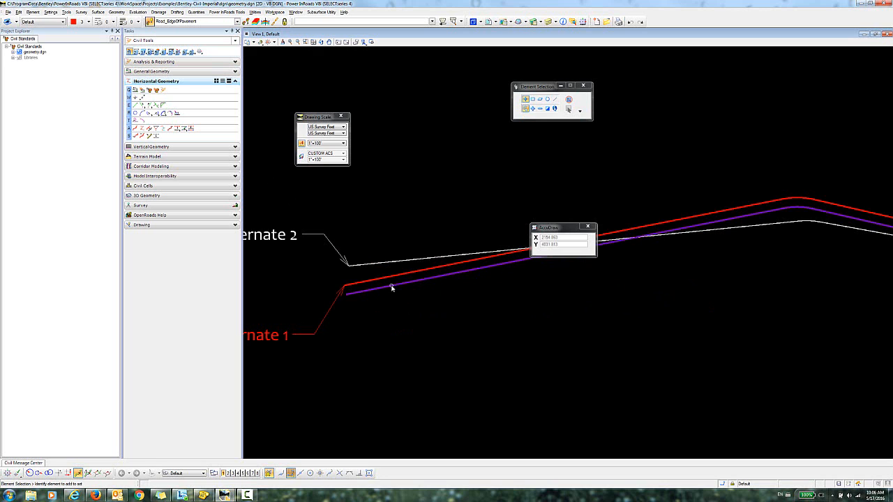
pyautogui.click(377, 284)
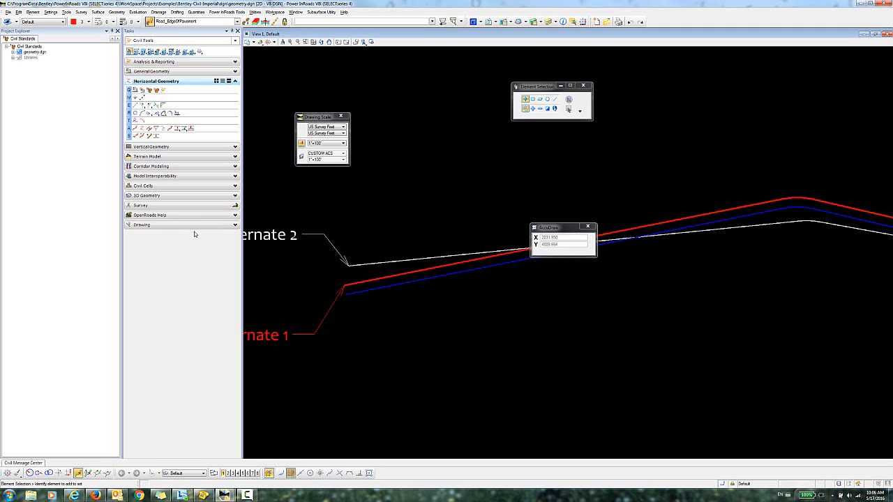
pyautogui.moveTo(389, 288)
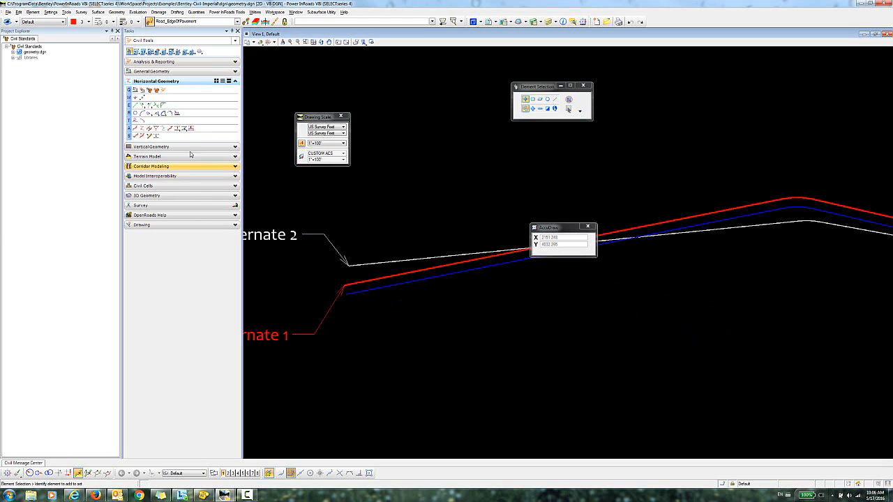
pyautogui.moveTo(178, 129)
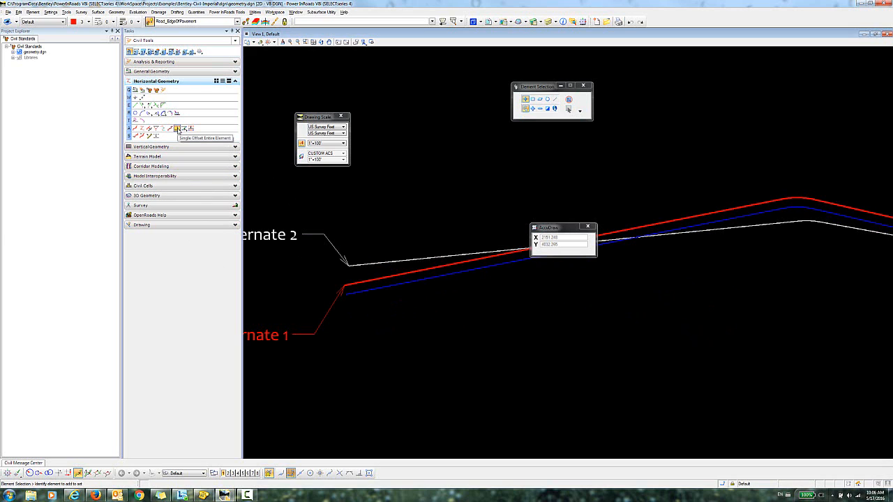
# Step: Place a second single-offset edge-of-pavement line on the opposite side of Alternate 1
pyautogui.click(177, 128)
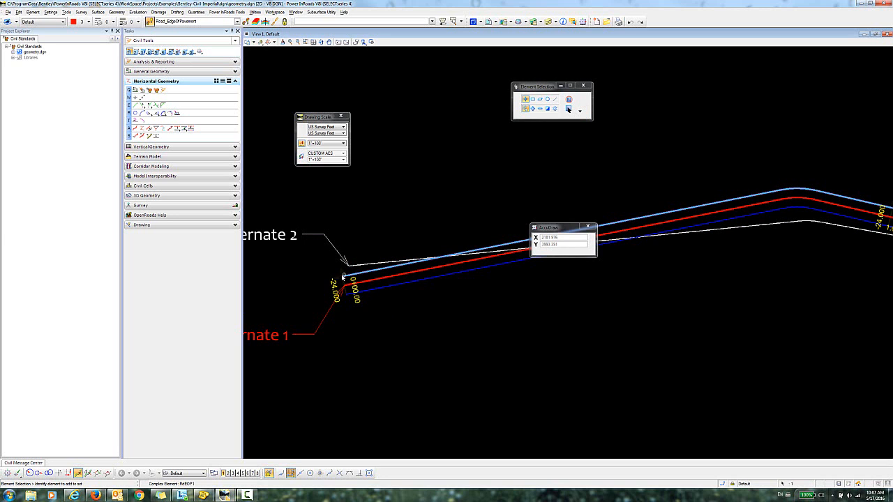
pyautogui.click(452, 271)
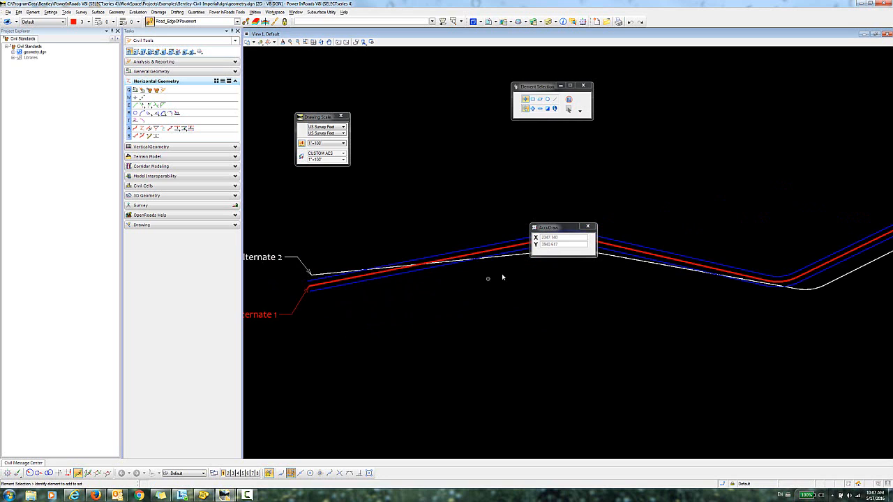
pyautogui.moveTo(729, 315)
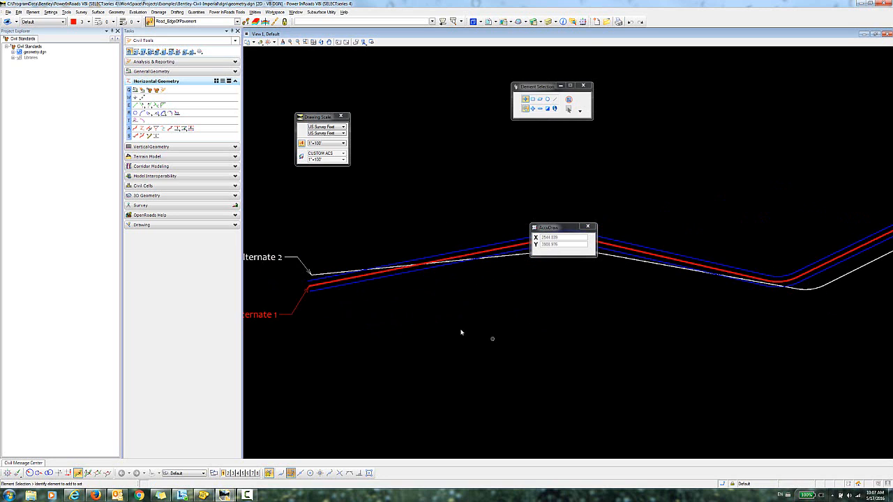
pyautogui.moveTo(379, 321)
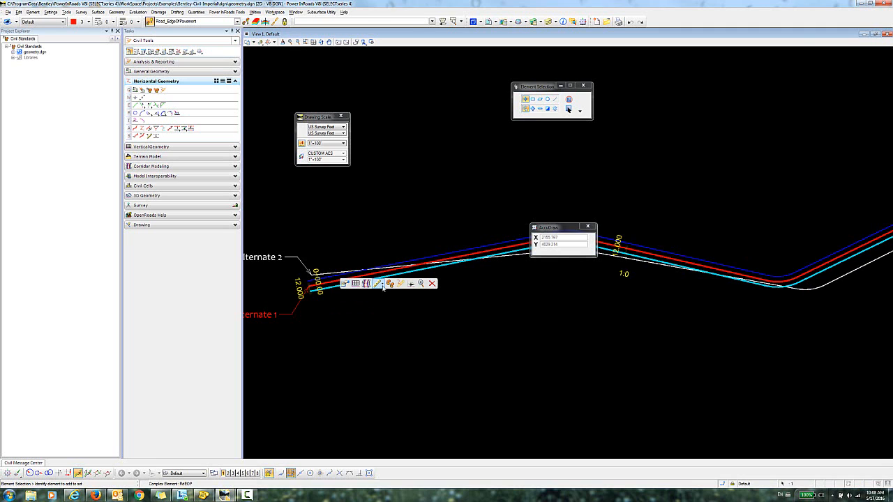
pyautogui.moveTo(388, 284)
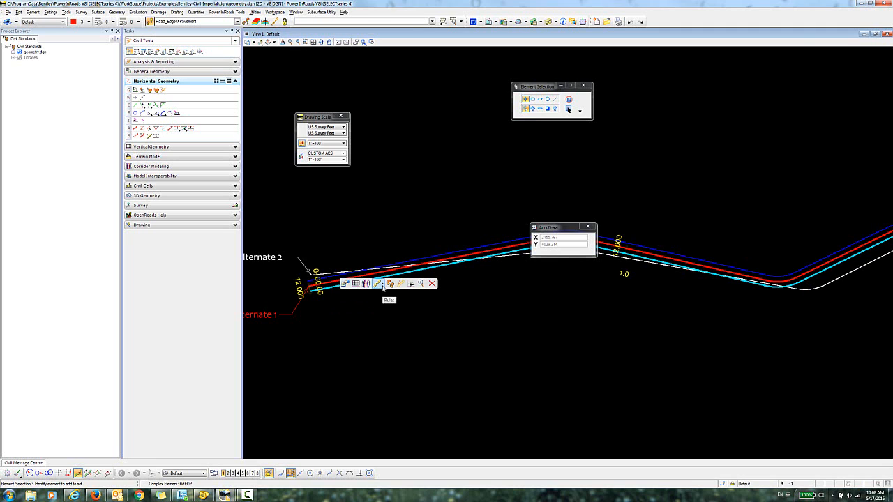
# Step: Start Replace Reference on the lower 12-foot offset line to reattach it to Alternate 2
pyautogui.click(388, 284)
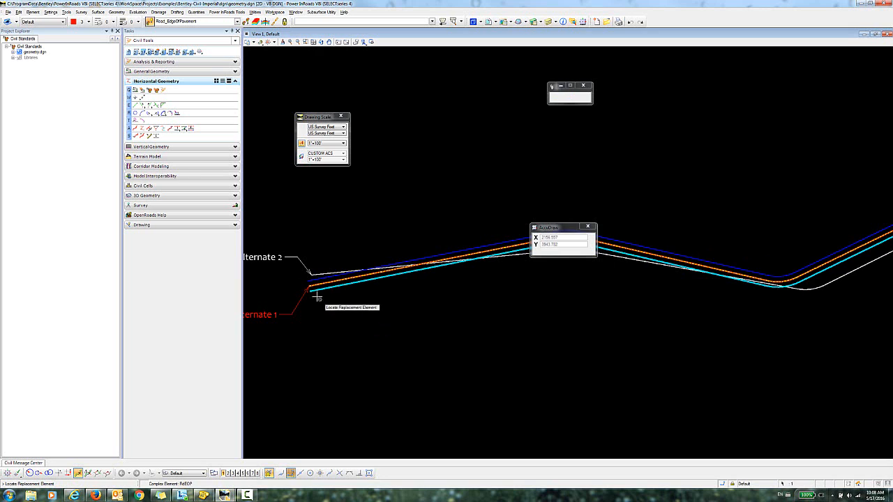
pyautogui.moveTo(402, 274)
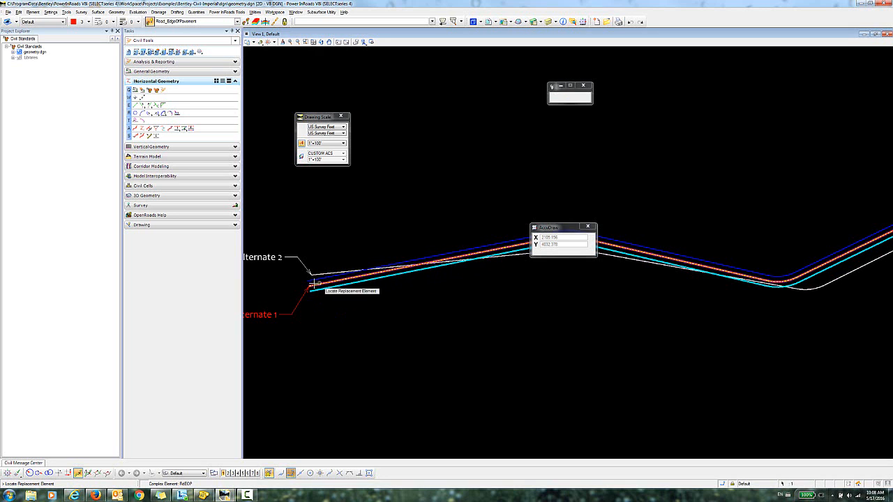
pyautogui.moveTo(456, 257)
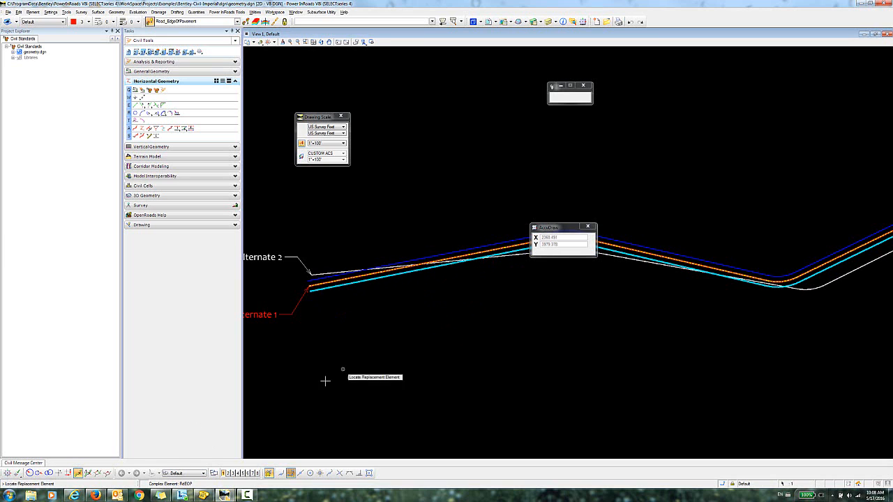
pyautogui.moveTo(329, 299)
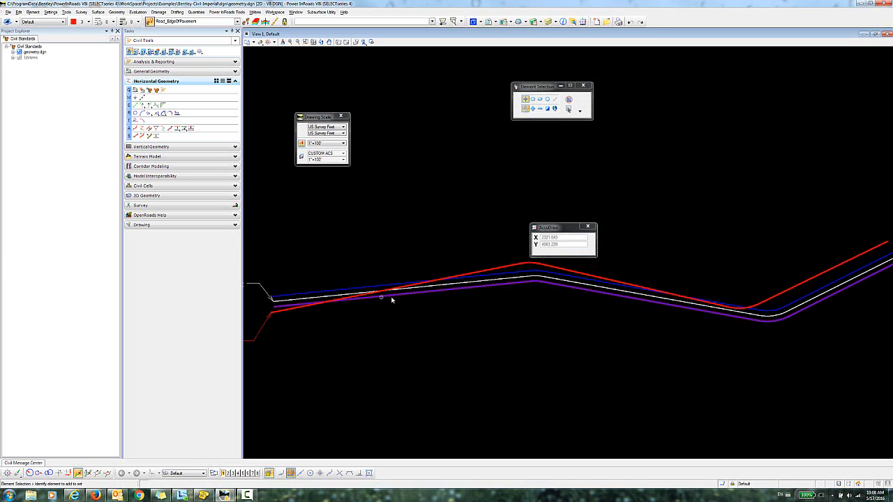
pyautogui.moveTo(433, 293)
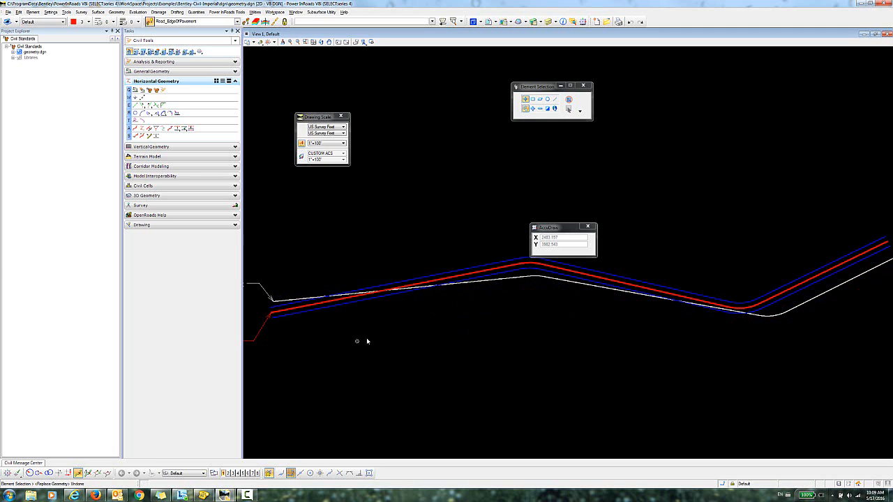
pyautogui.moveTo(282, 307)
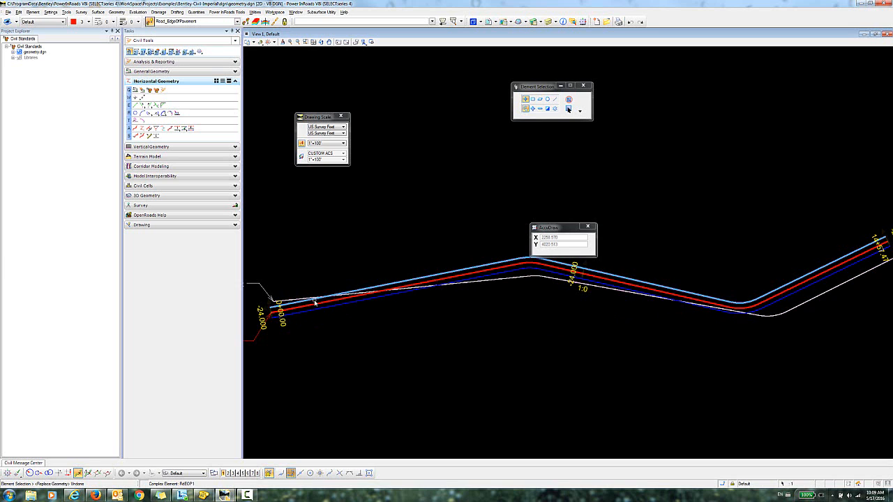
# Step: Select the upper offset line and start replacing its reference with Alternate 2
pyautogui.click(314, 300)
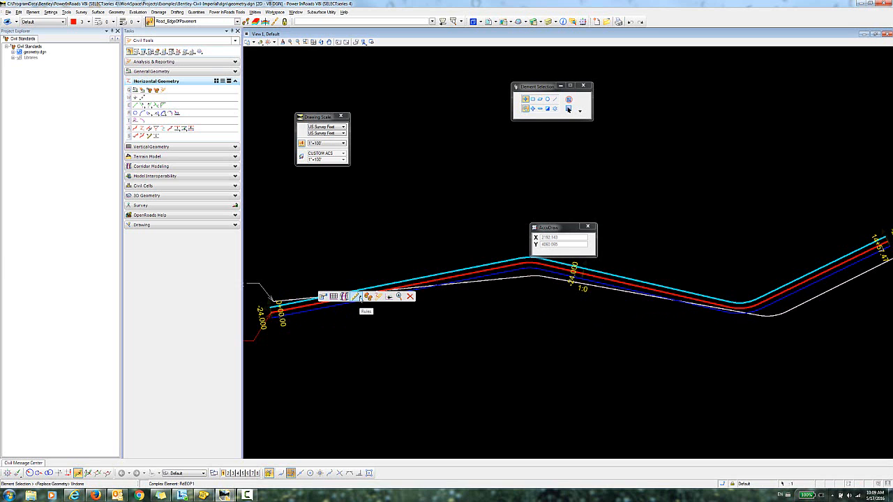
pyautogui.click(366, 296)
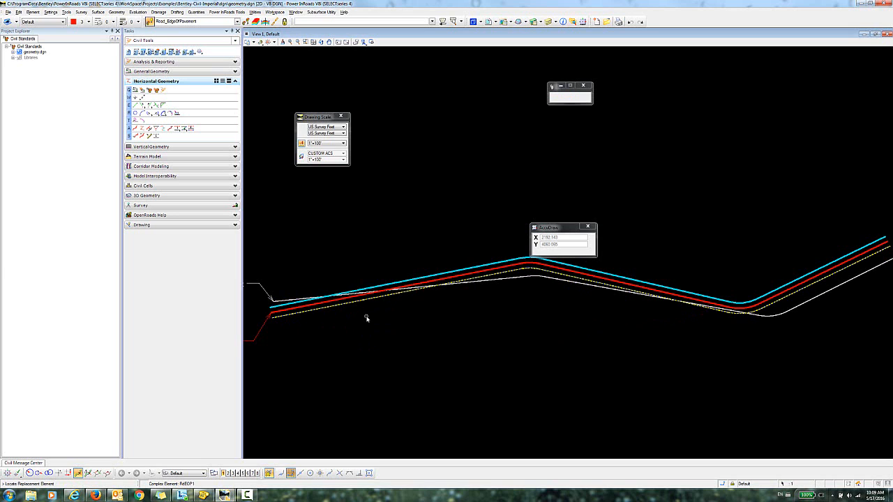
pyautogui.moveTo(322, 312)
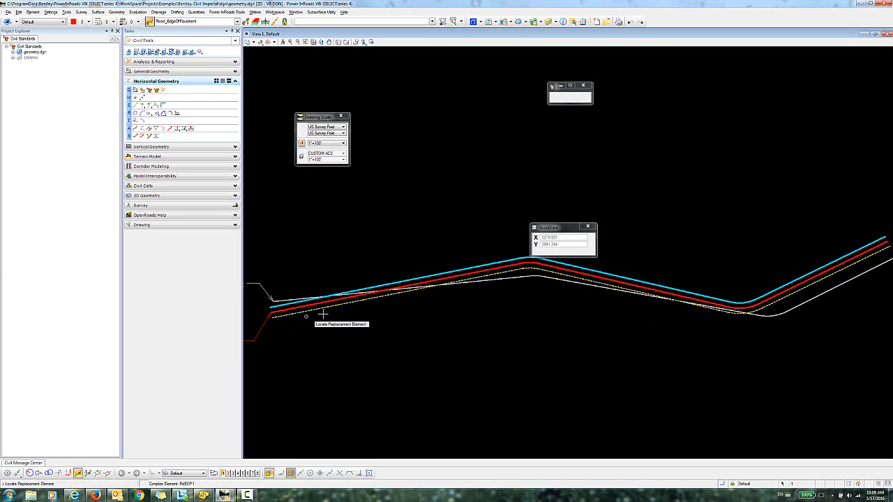
pyautogui.moveTo(288, 323)
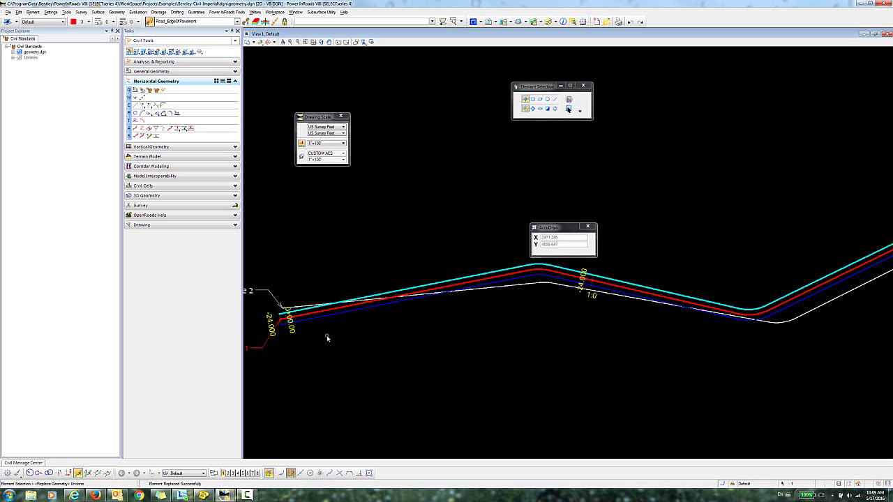
pyautogui.moveTo(332, 341)
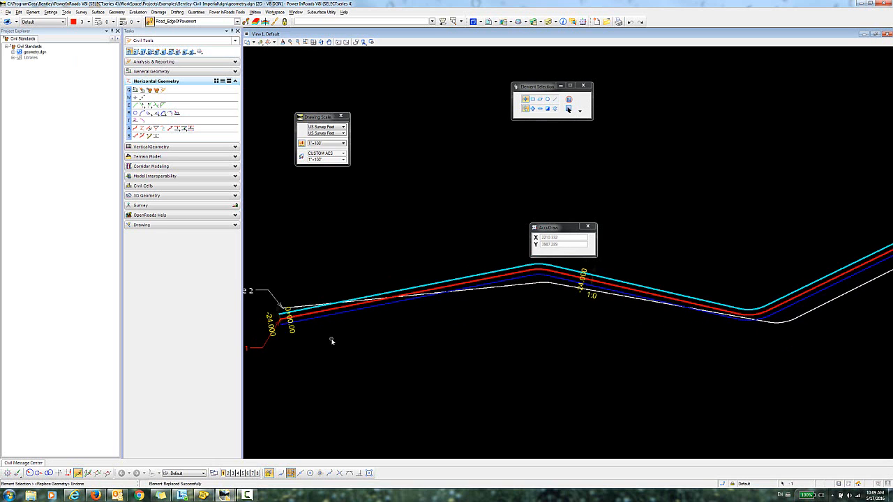